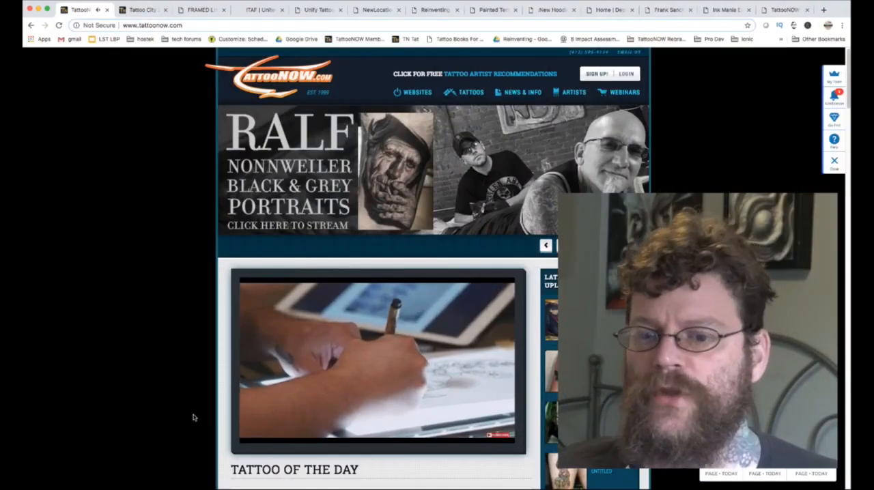
# Step: Scroll the TattooNOW homepage down past Tattoo of the Day to the Tattoo City 25th Anniversary news post
pyautogui.scroll(-3)
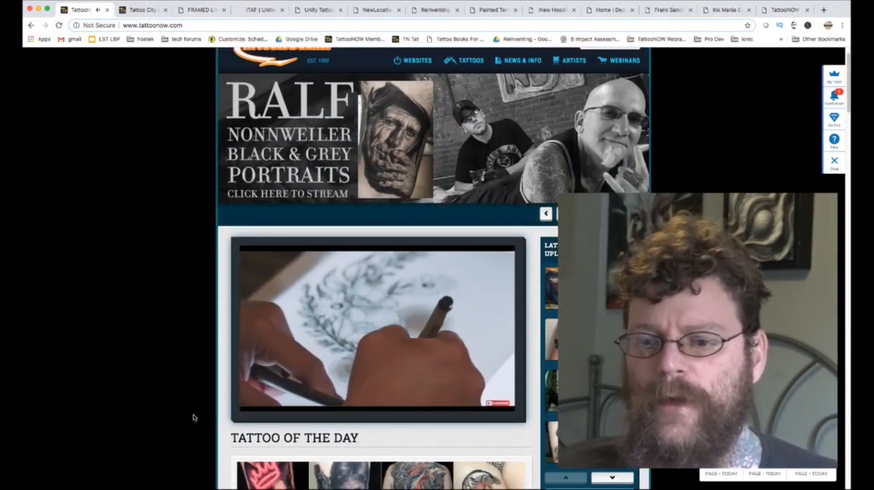
pyautogui.scroll(-3)
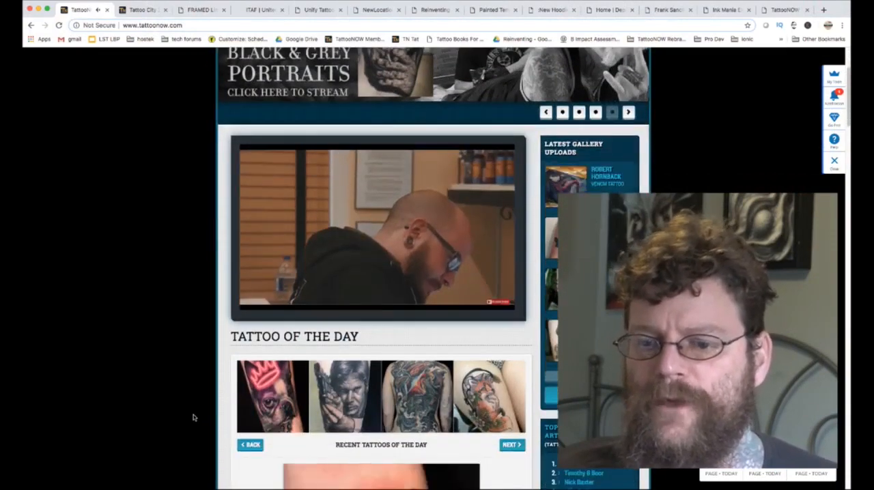
pyautogui.scroll(-3)
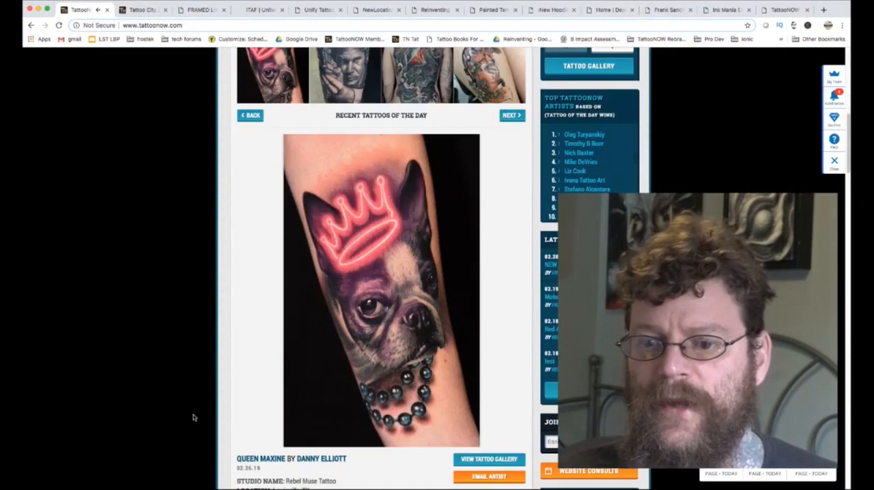
pyautogui.scroll(-3)
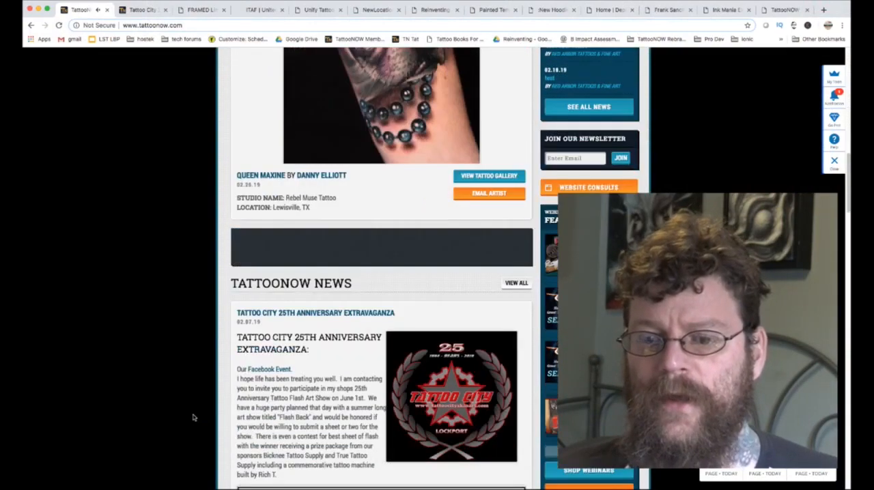
pyautogui.scroll(-3)
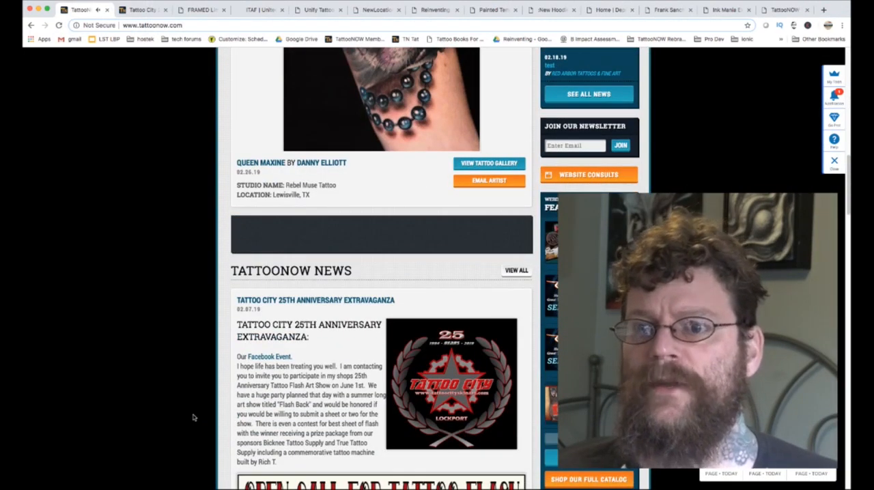
pyautogui.scroll(-3)
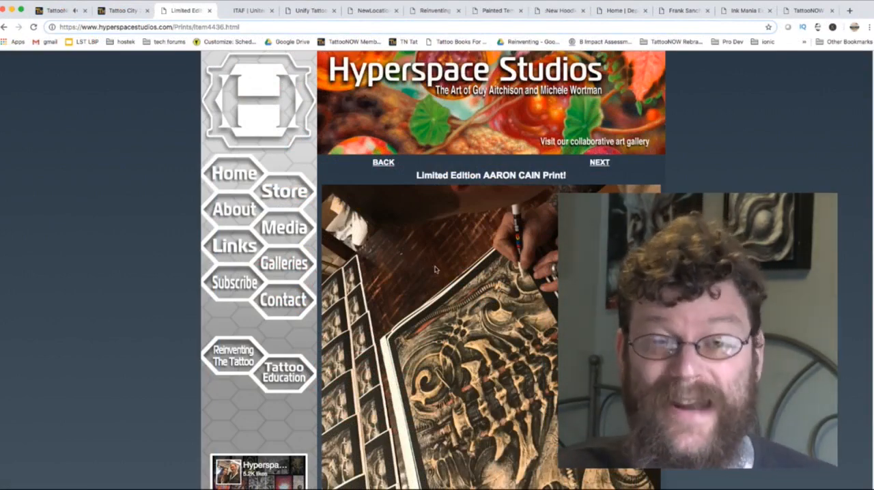
# Step: Review the Hyperspace Studios AARON CAIN print page, then switch to the Unify Tattoo news tab
pyautogui.scroll(-3)
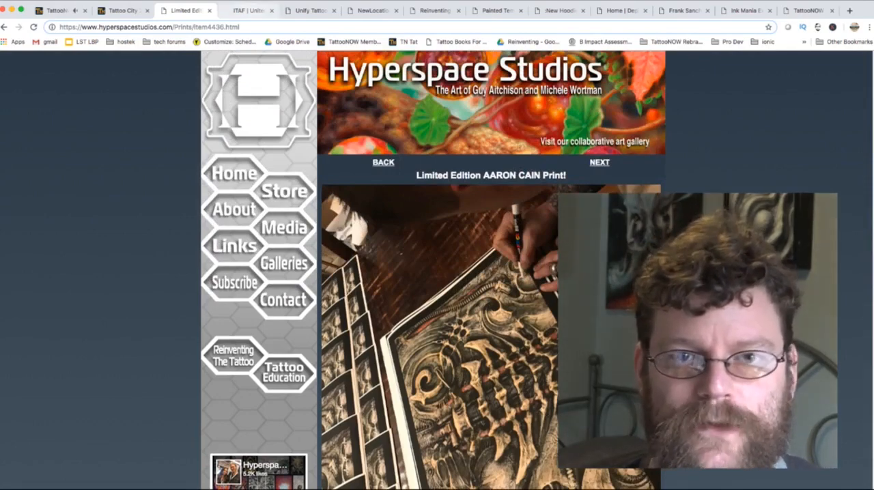
pyautogui.click(252, 11)
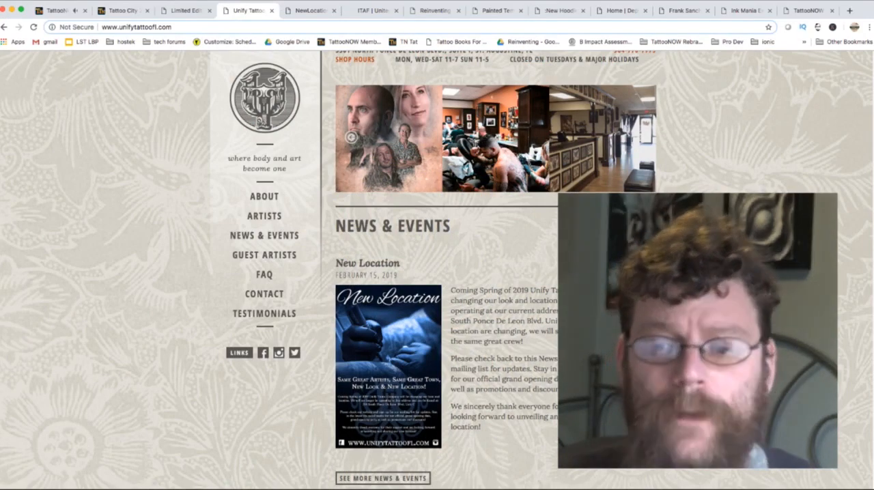
# Step: View Unify Tattoo's New Location poster full size, then switch to the Imperial Tattoo & Art Festival tab
pyautogui.click(384, 376)
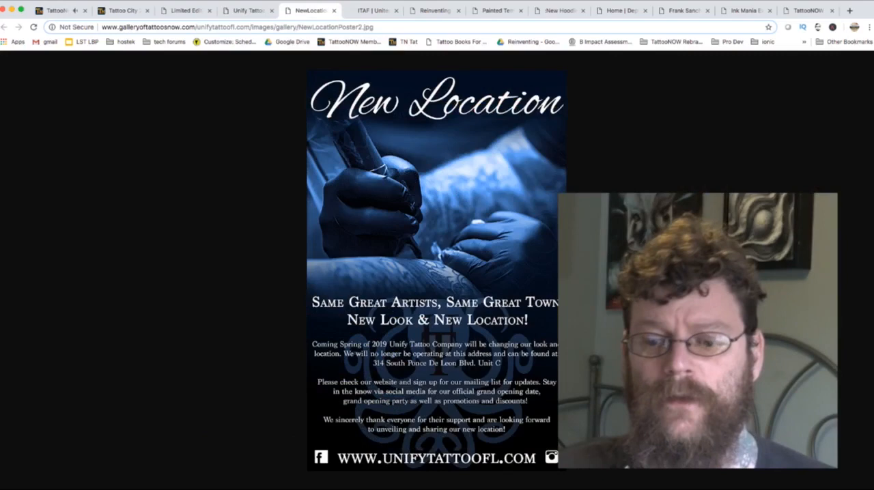
pyautogui.moveTo(277, 198)
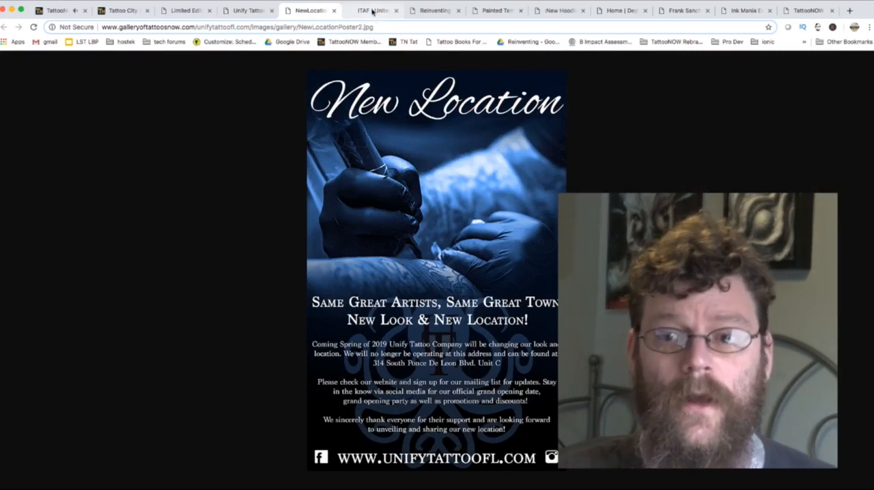
pyautogui.click(369, 10)
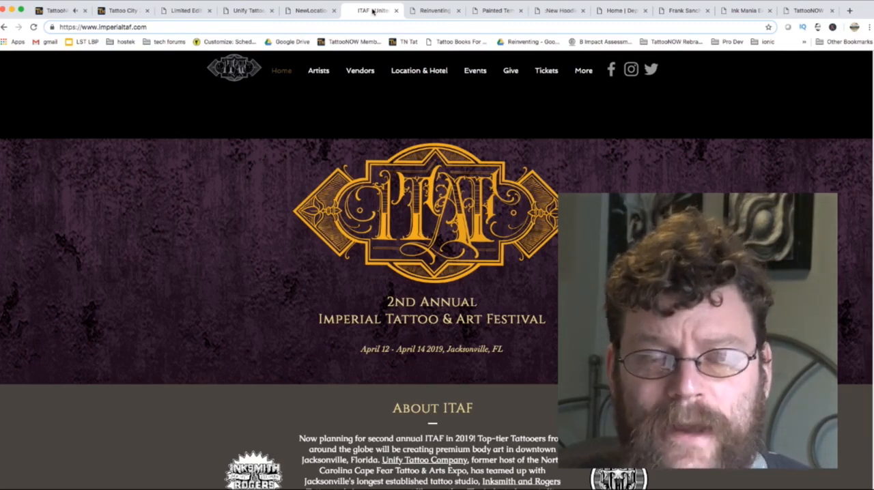
# Step: Browse the ITAF Attending Artists gallery, then move on to the Painted Temple tab
pyautogui.click(318, 70)
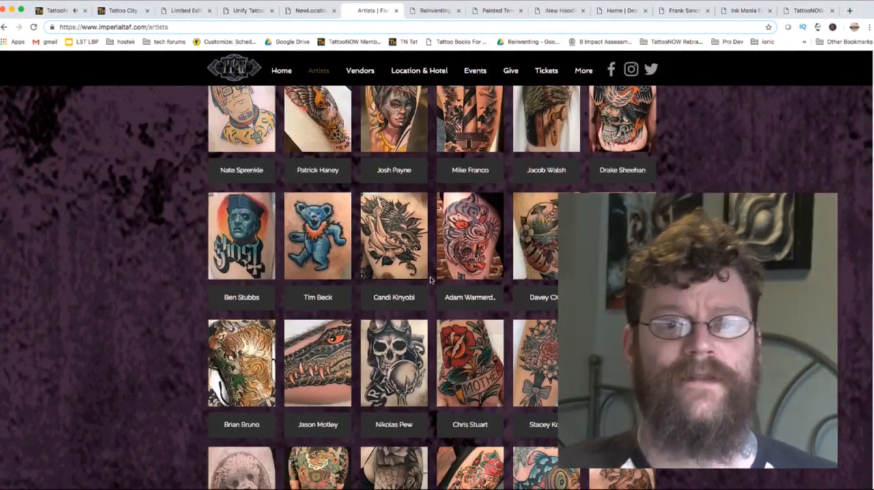
pyautogui.scroll(-3)
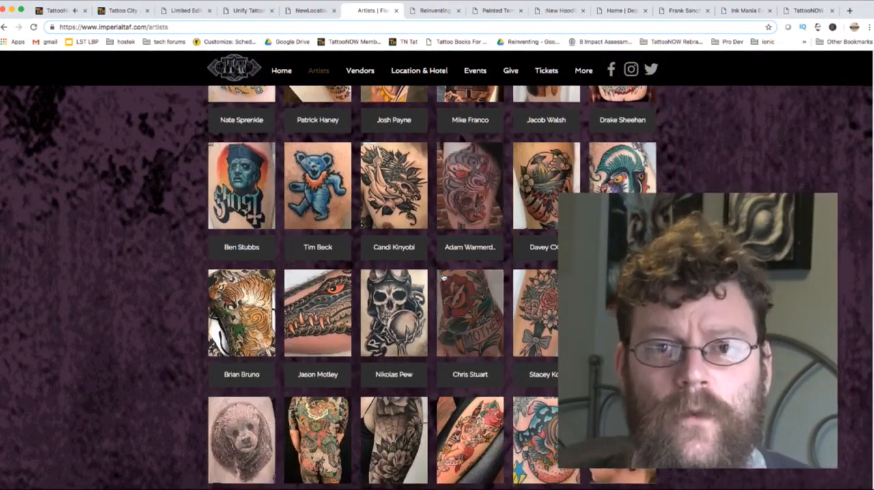
pyautogui.scroll(-3)
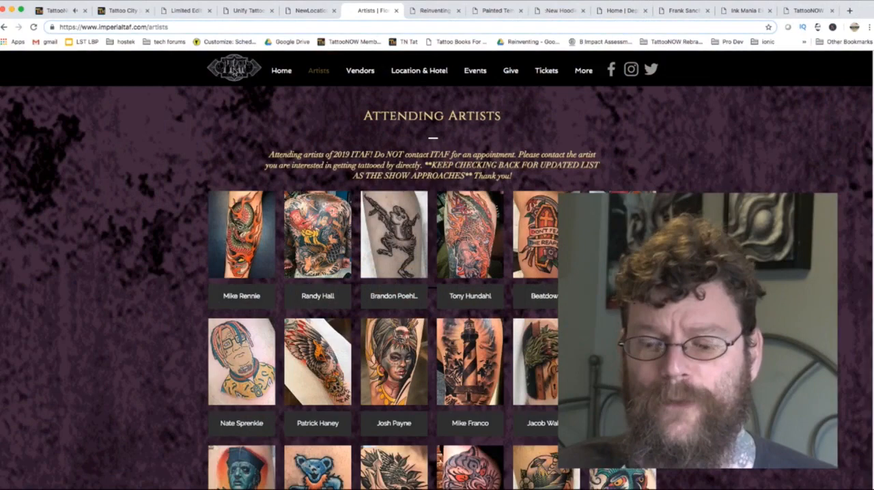
pyautogui.click(434, 11)
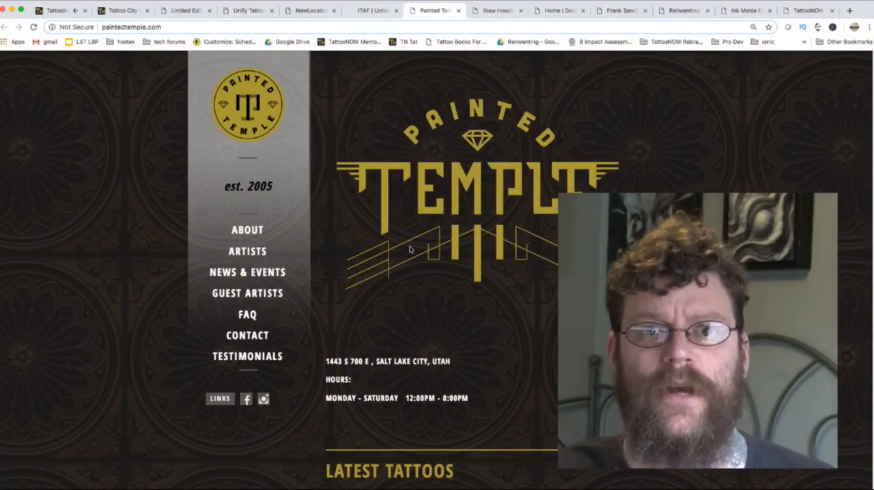
# Step: Scroll through Painted Temple's artist portfolios for Cody Cook, Austin Jones, Megyn Olivia and Billy Williams
pyautogui.scroll(-3)
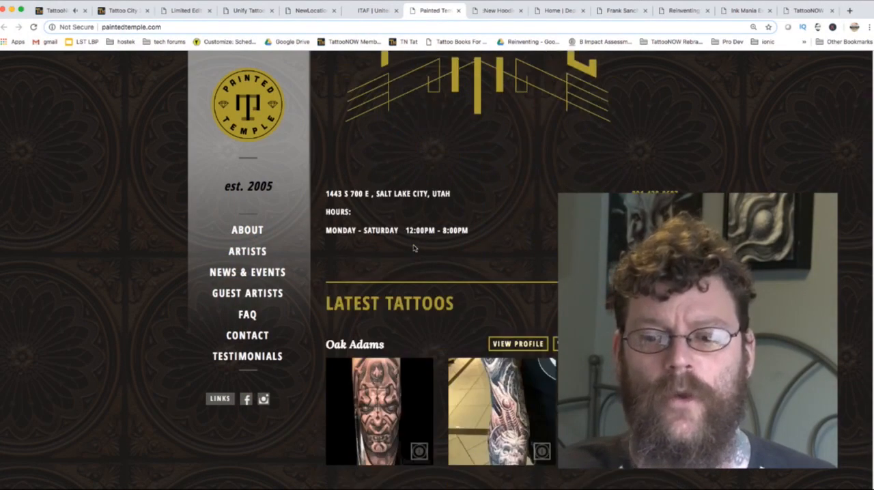
pyautogui.scroll(-3)
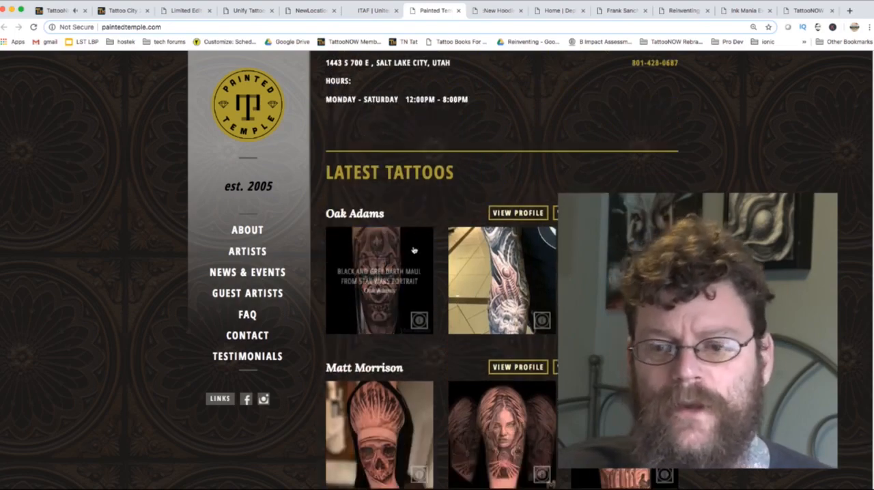
pyautogui.scroll(-3)
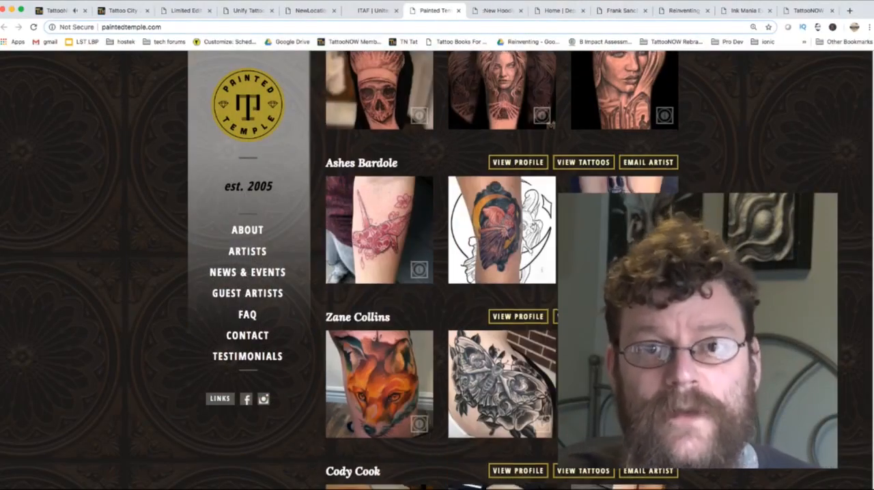
pyautogui.scroll(-3)
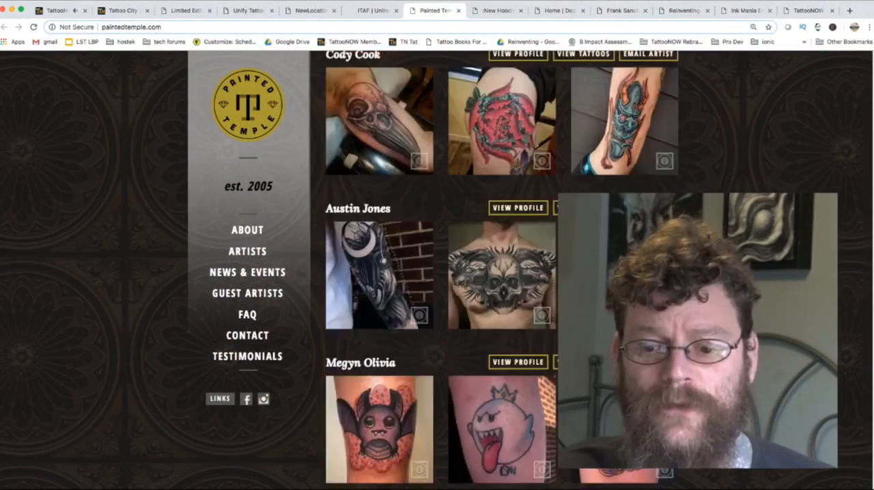
pyautogui.scroll(-3)
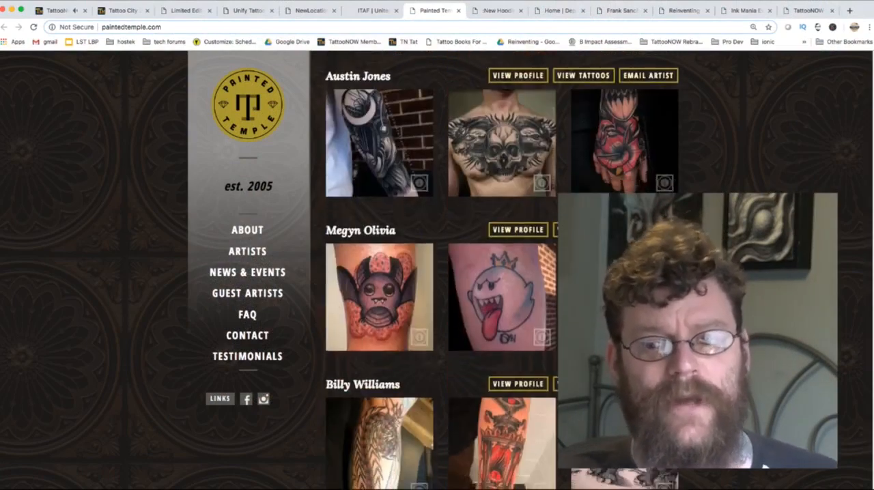
pyautogui.scroll(-3)
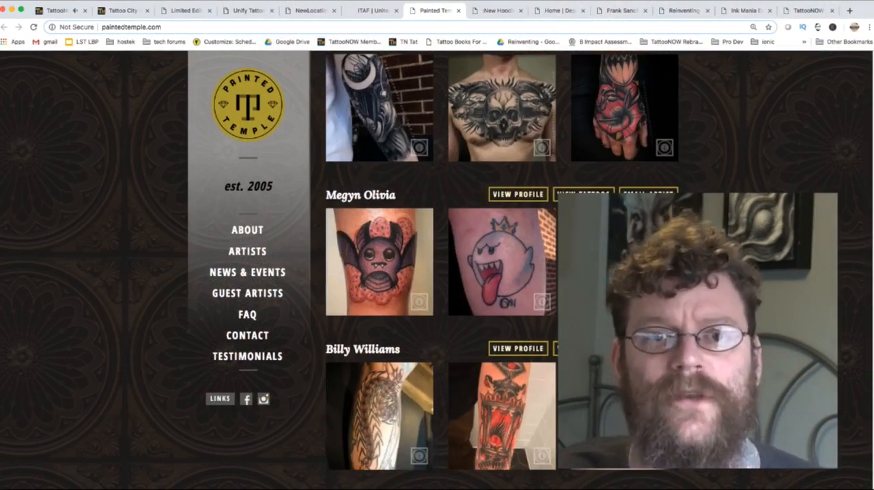
pyautogui.scroll(3)
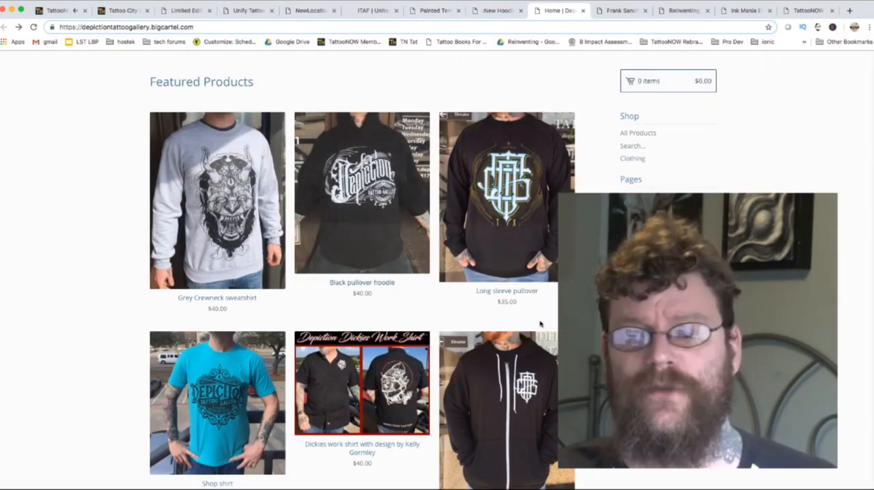
# Step: Browse Depiction's merch and Hoodies news post, then show Sam Frederick's Dagger w/Butterfly tattoo
pyautogui.scroll(-3)
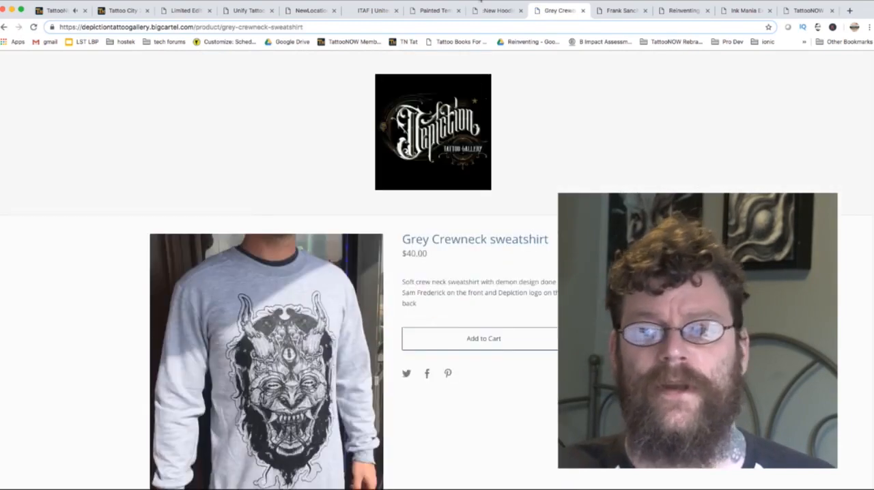
pyautogui.click(497, 10)
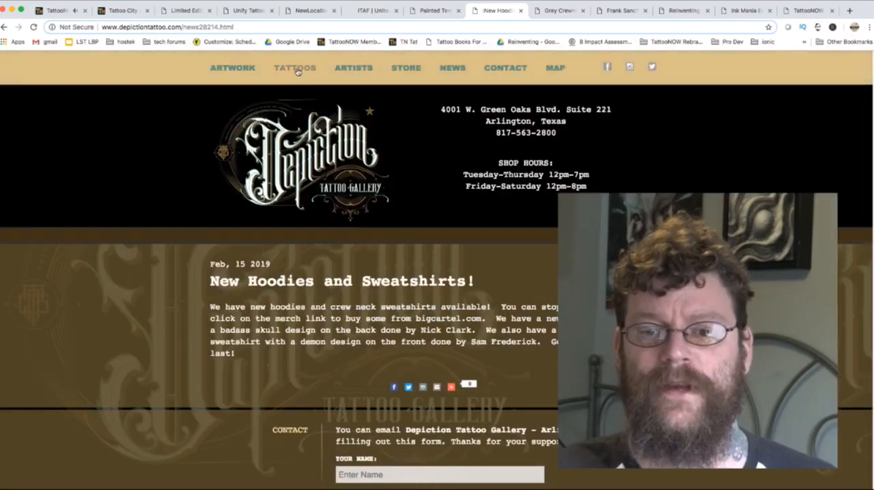
pyautogui.click(295, 68)
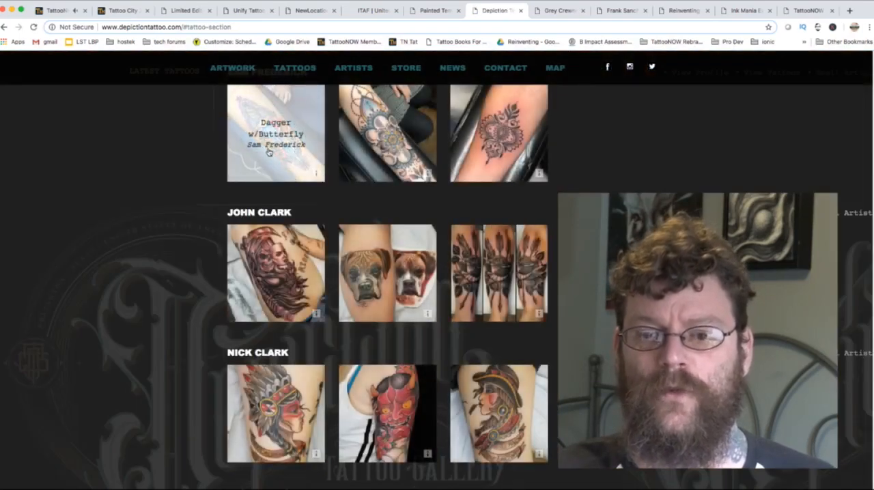
pyautogui.click(275, 133)
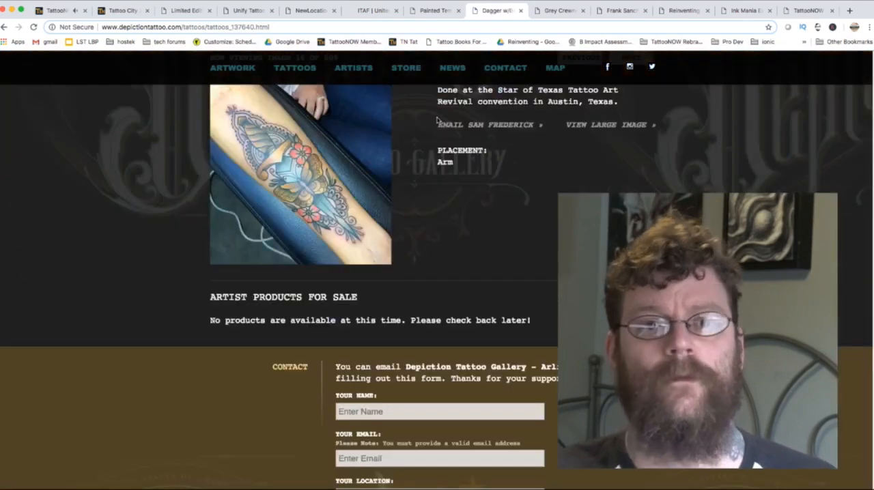
# Step: Revisit the Grey Crewneck sweatshirt, show Frank Sanchez's site, then switch to Reinventing The Tattoo
pyautogui.click(558, 10)
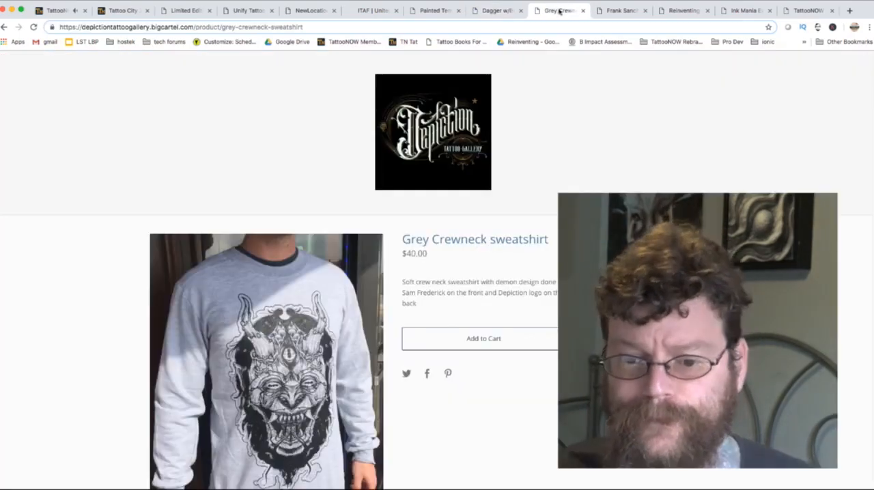
pyautogui.click(623, 10)
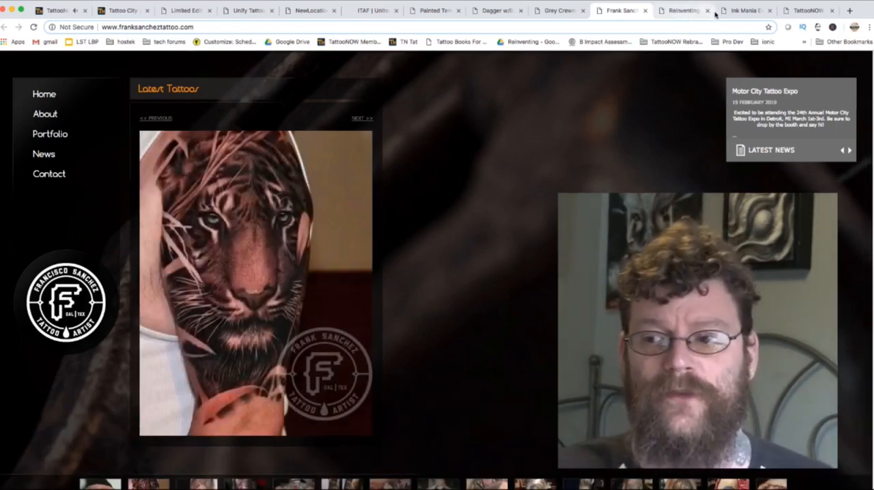
pyautogui.click(686, 10)
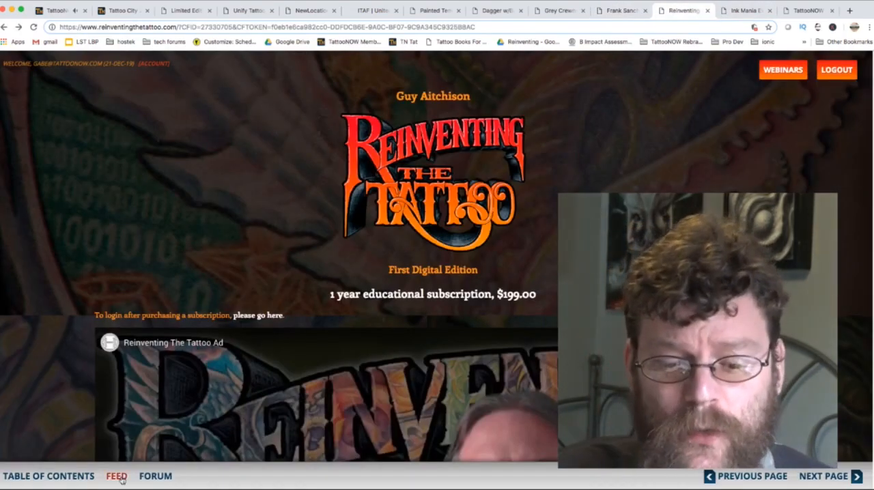
# Step: Scroll through Reinventing The Tattoo's Latest News & Updates feed, then switch to the Ink Mania expo tab
pyautogui.click(121, 477)
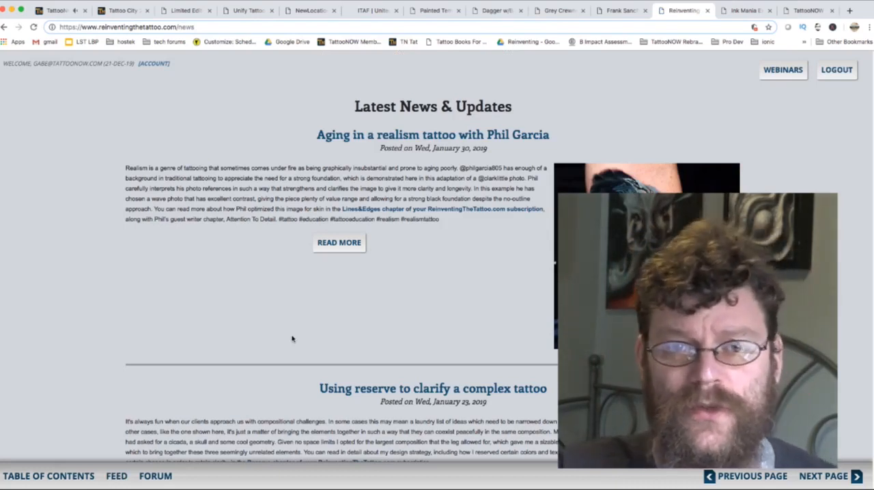
pyautogui.scroll(-3)
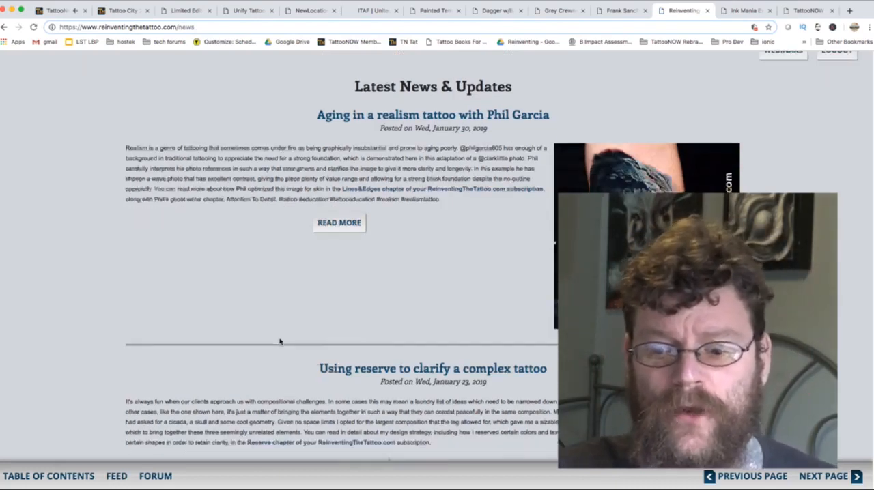
pyautogui.scroll(-3)
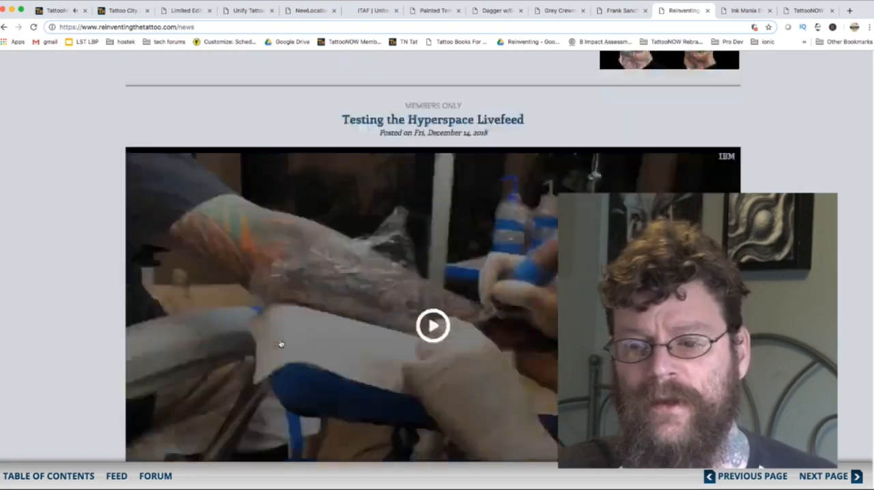
pyautogui.scroll(-3)
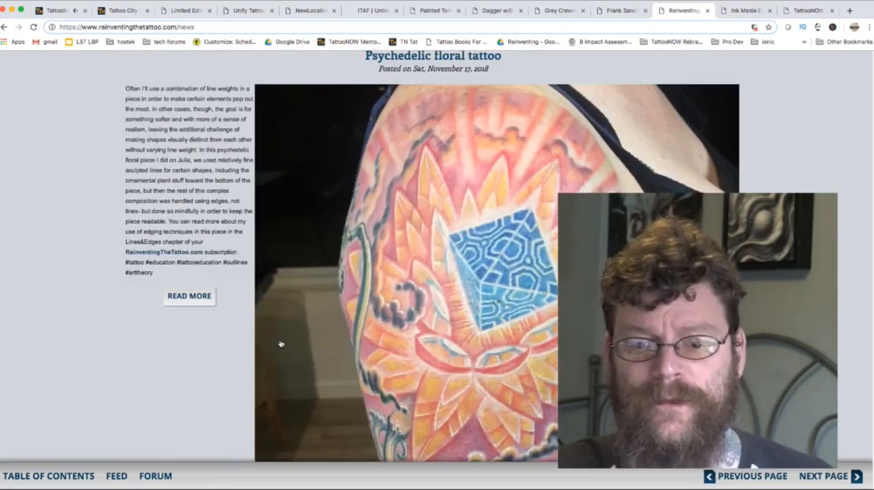
pyautogui.scroll(-3)
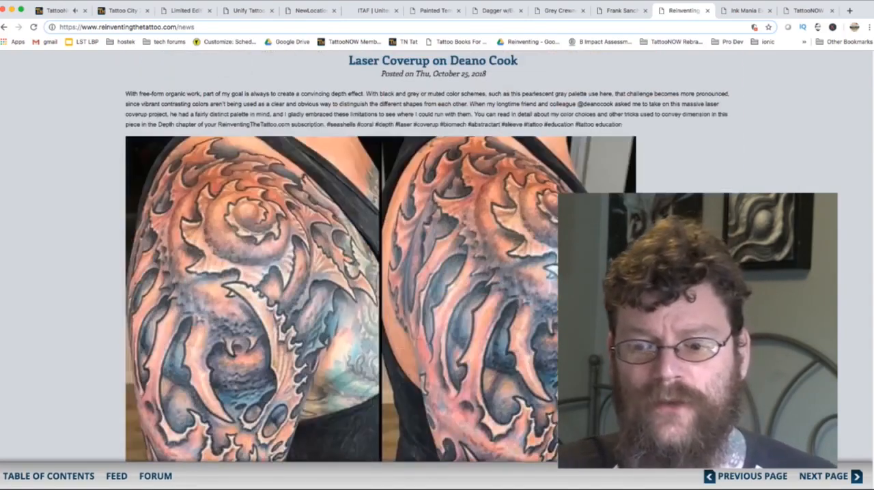
pyautogui.scroll(-3)
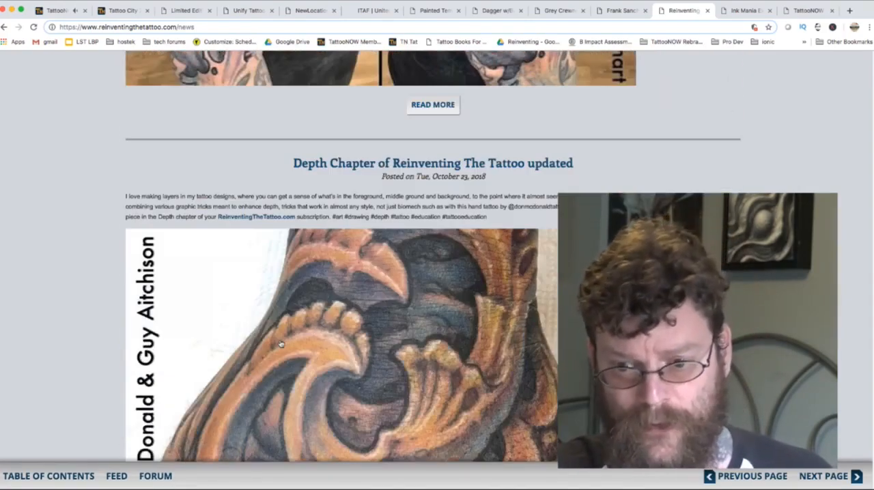
pyautogui.scroll(-3)
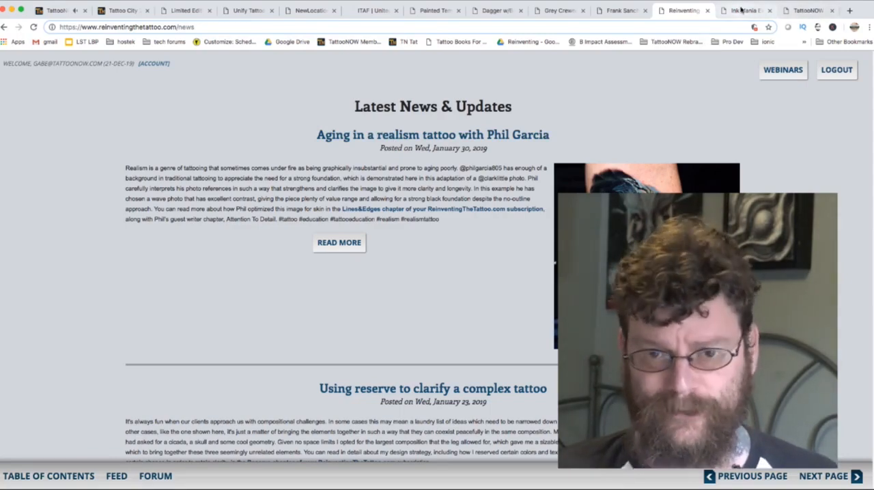
pyautogui.click(748, 10)
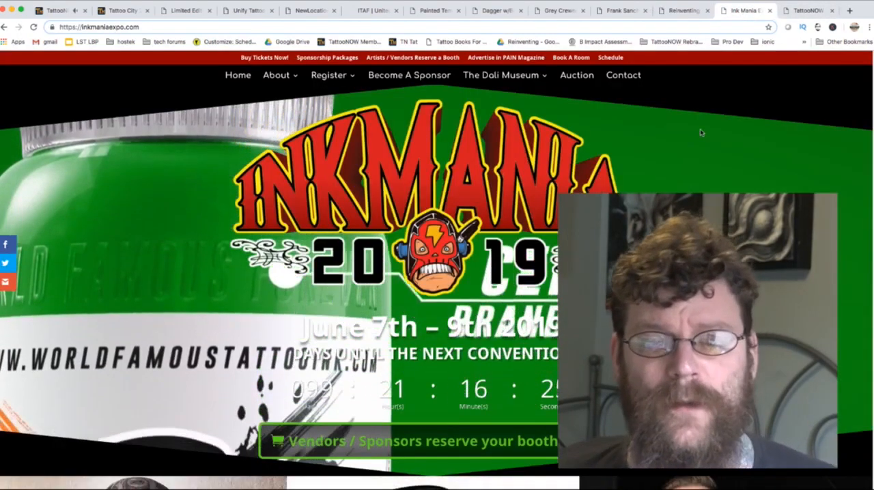